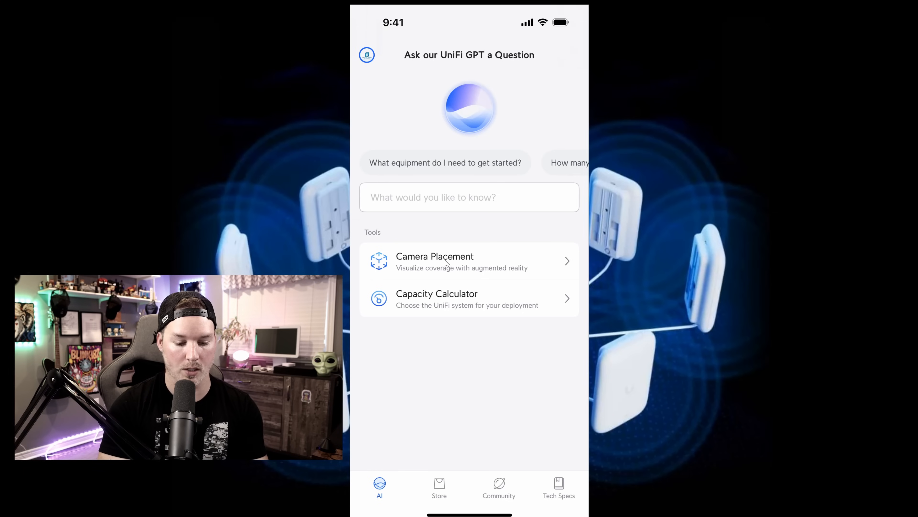
Step: Ask UniFi GPT to 'Start build of full Unifi network for only $2000' and send it
{"action": "left_click", "coordinate": [469, 196]}
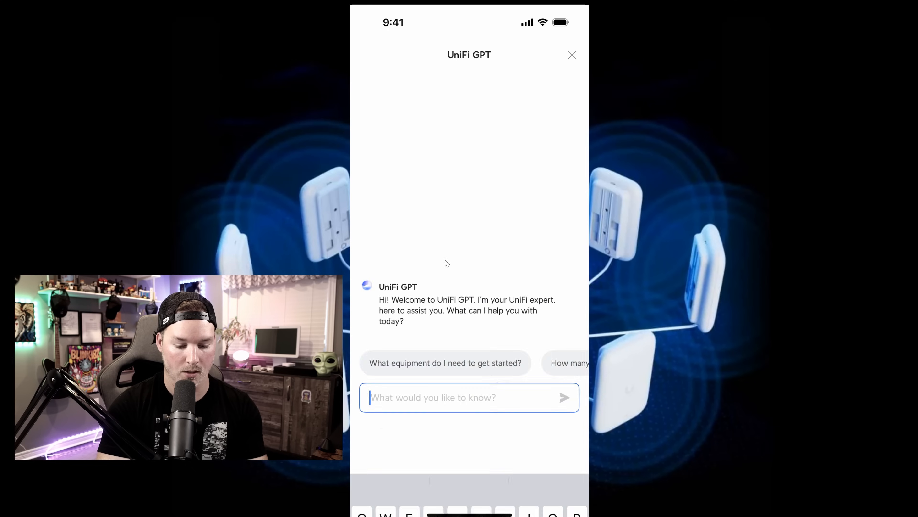
{"action": "type", "text": "Start build of full Unifi network for only"}
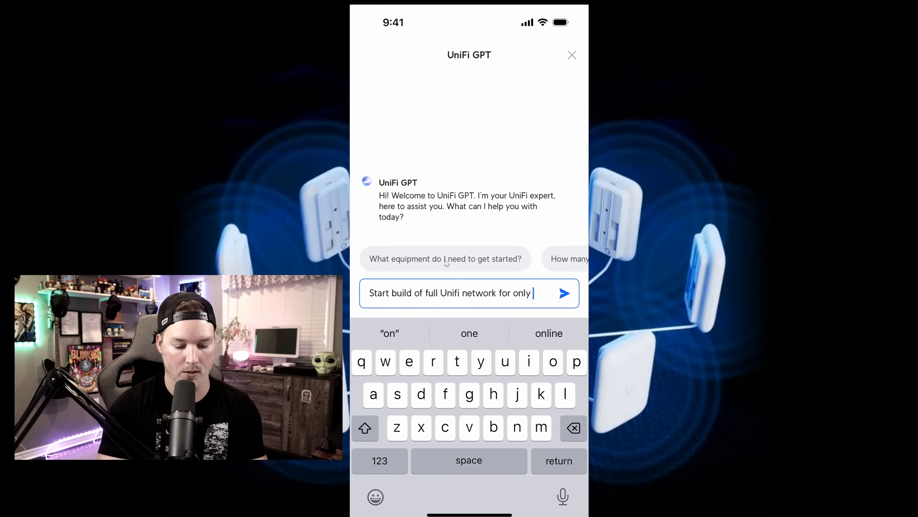
{"action": "type", "text": "$2000"}
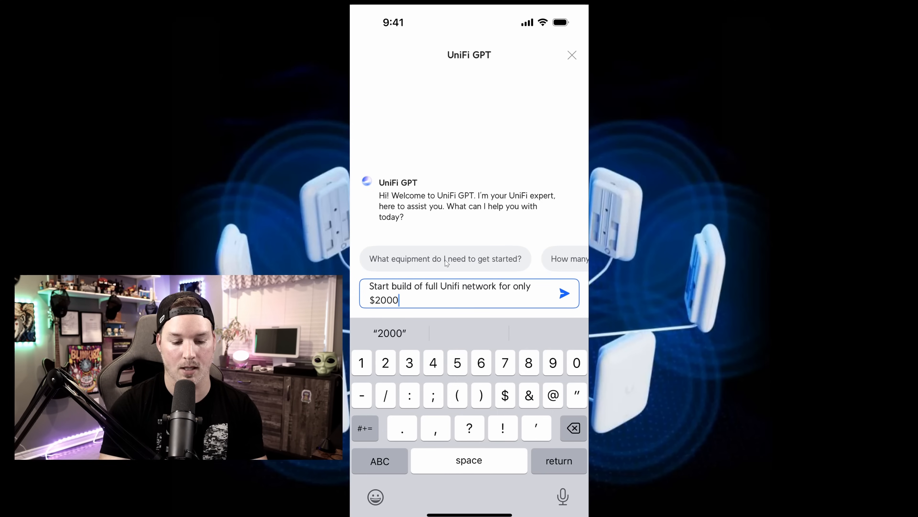
{"action": "left_click", "coordinate": [563, 292]}
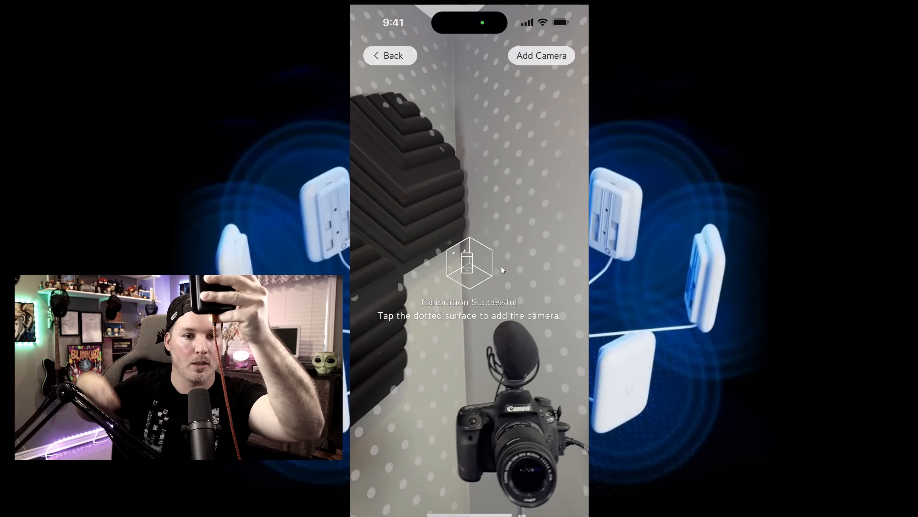
Step: Place a virtual camera on the calibrated wall in the AR Camera Placement tool
{"action": "left_click", "coordinate": [540, 55]}
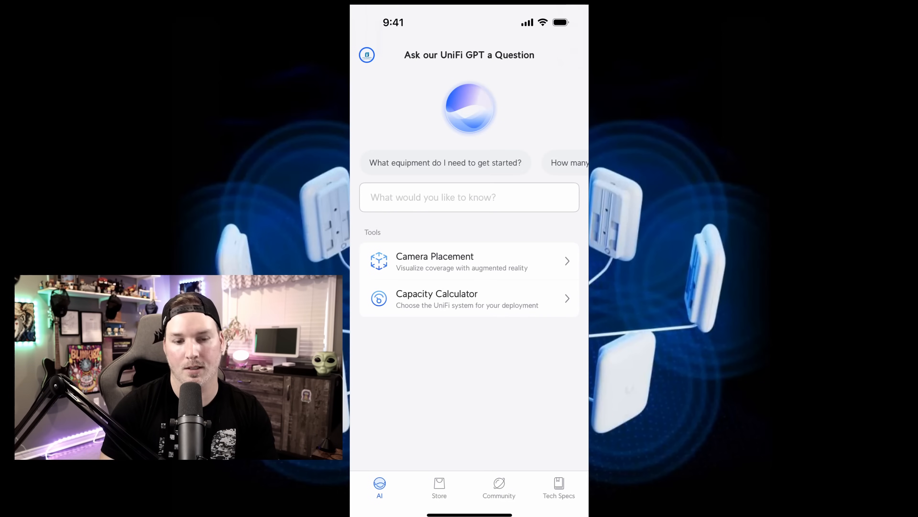
Step: In Capacity Calculator, try CloudKey, then choose UDM Pro / SE with 75 access points
{"action": "left_click", "coordinate": [469, 299]}
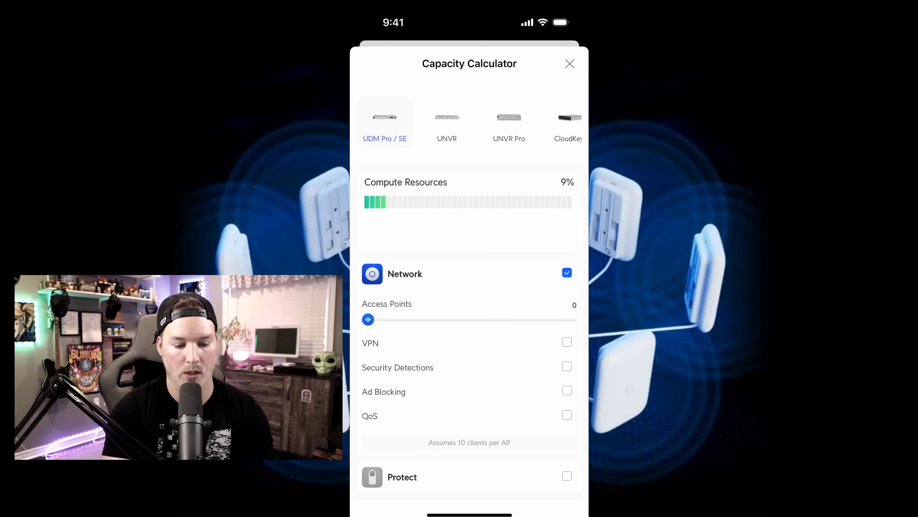
{"action": "left_click", "coordinate": [447, 117]}
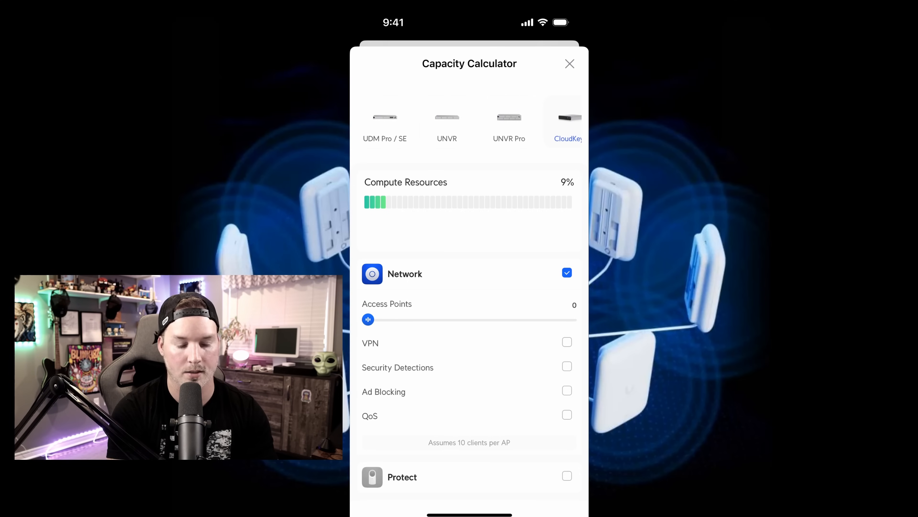
{"action": "left_click", "coordinate": [384, 123]}
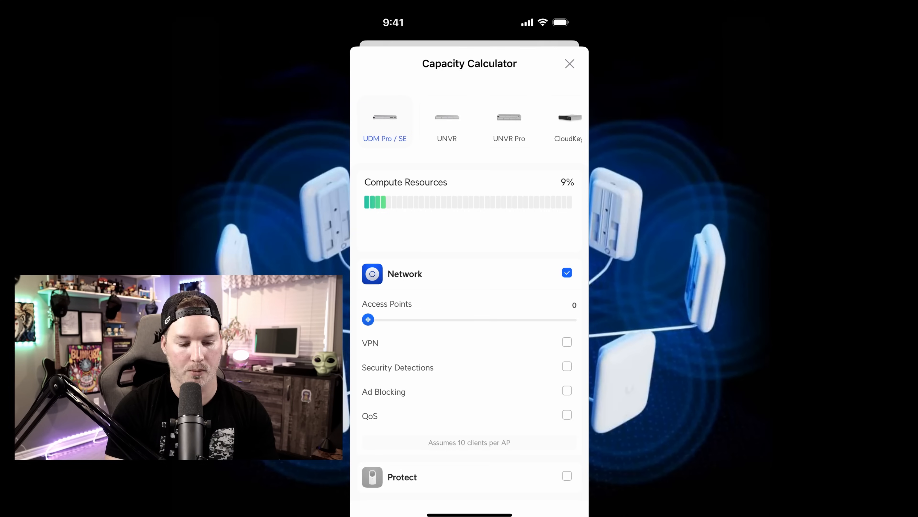
{"action": "left_click_drag", "start_coordinate": [368, 319], "coordinate": [570, 319]}
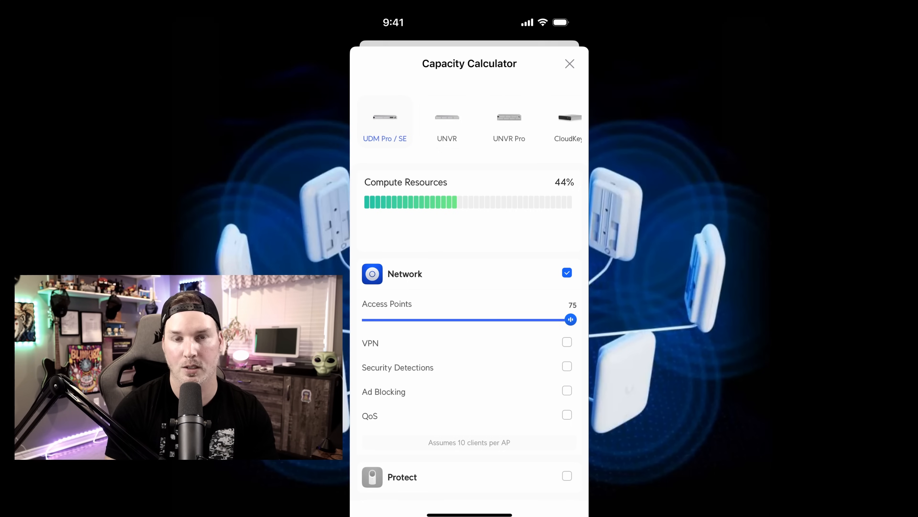
Step: Include VPN, Security Detections and Protect in the estimate, review the result and close the calculator
{"action": "left_click", "coordinate": [566, 341]}
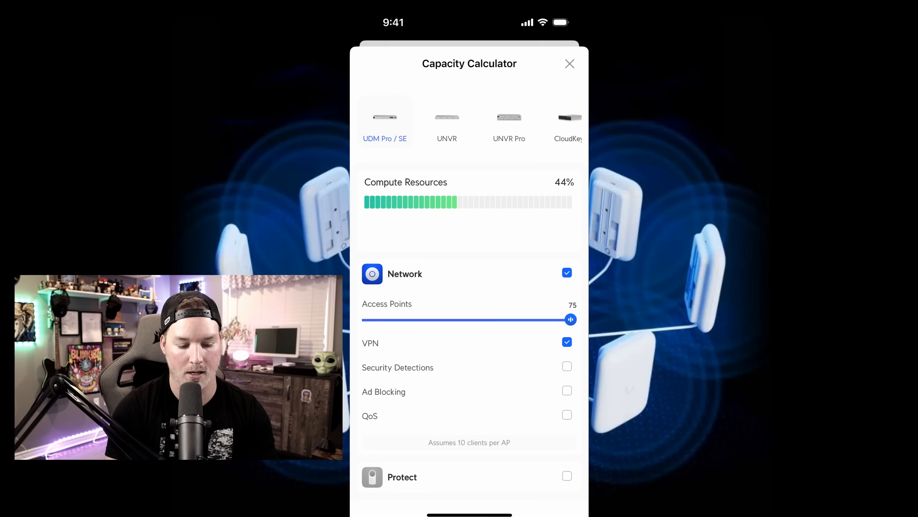
{"action": "left_click", "coordinate": [566, 365]}
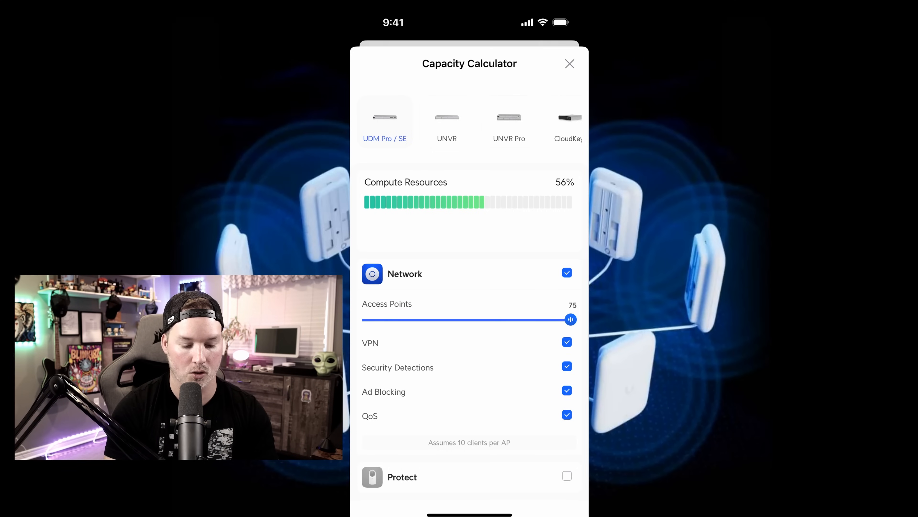
{"action": "scroll", "scroll_direction": "down", "scroll_amount": 3}
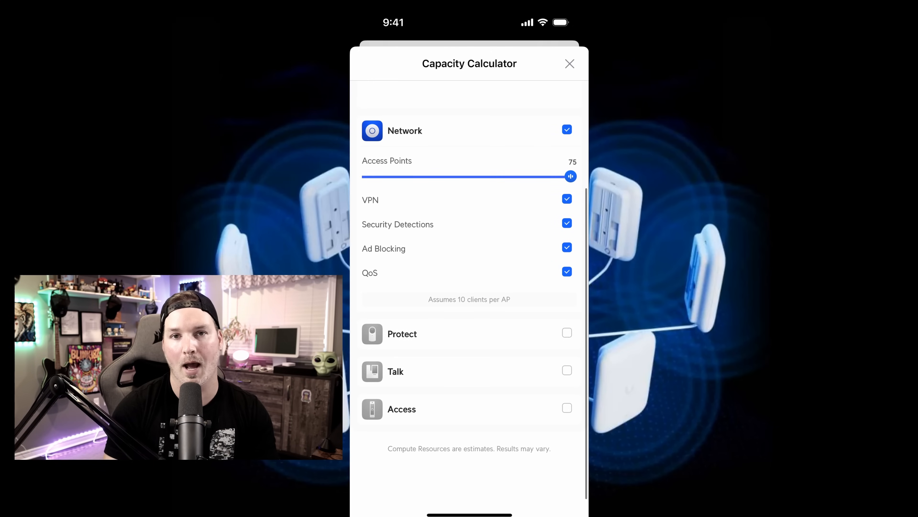
{"action": "scroll", "scroll_direction": "down", "scroll_amount": 3}
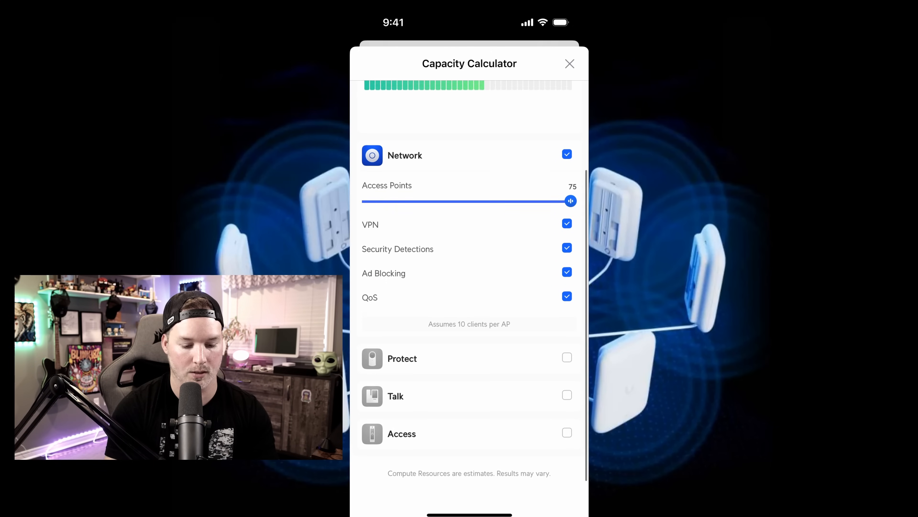
{"action": "left_click", "coordinate": [567, 357]}
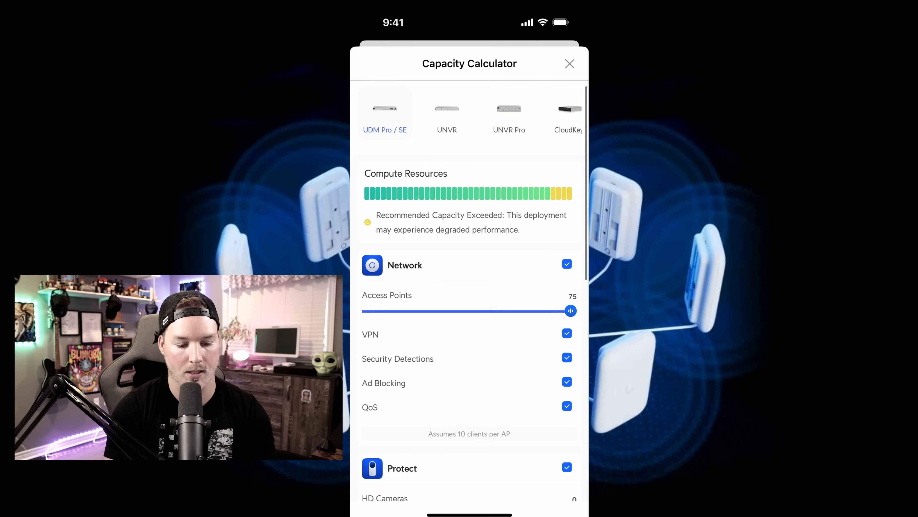
{"action": "scroll", "scroll_direction": "down", "scroll_amount": 3}
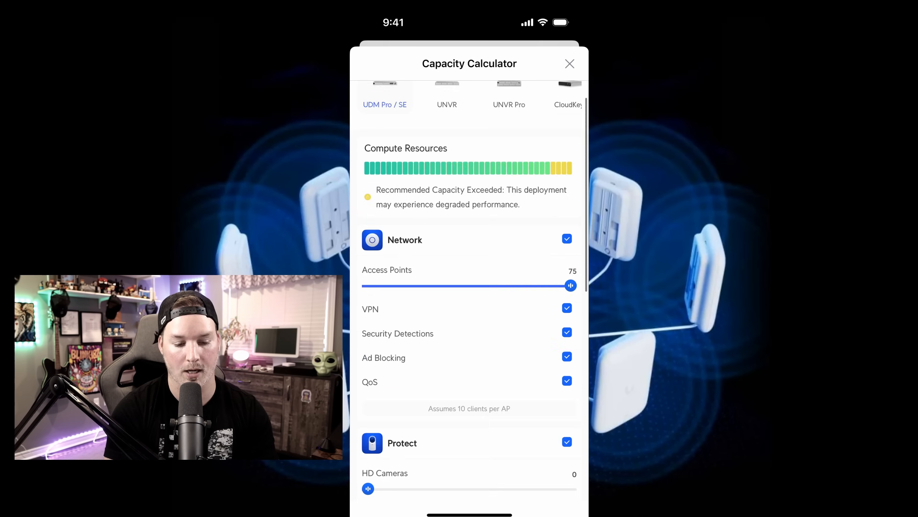
{"action": "scroll", "scroll_direction": "down", "scroll_amount": 3}
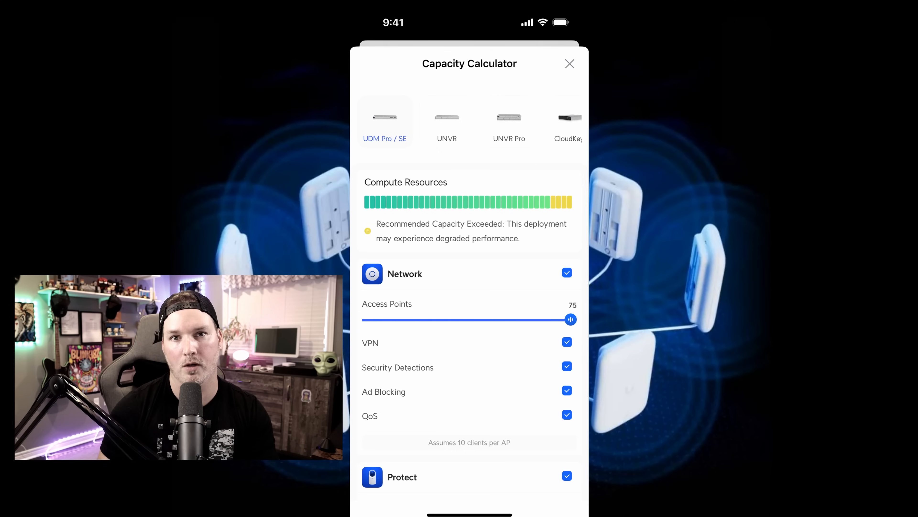
{"action": "left_click", "coordinate": [568, 63]}
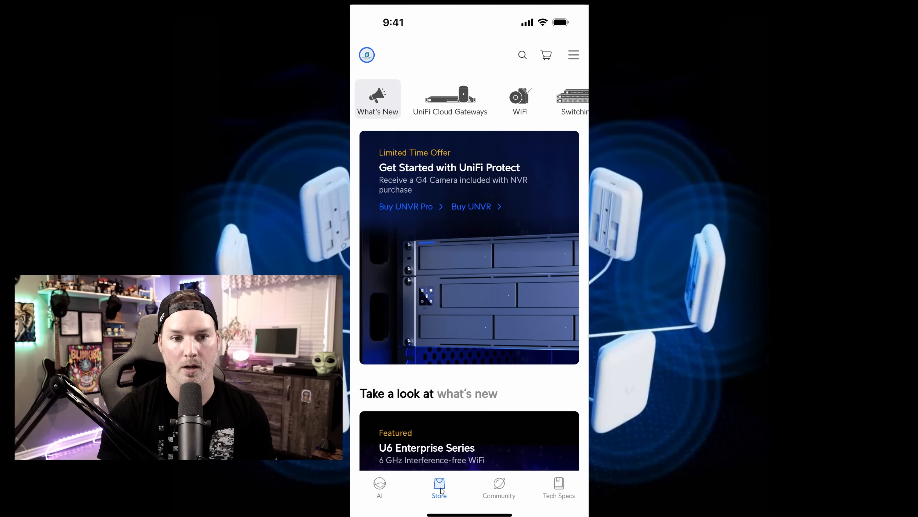
Step: Visit Community, then the Tech Specs catalogue of UniFi Cloud Gateway models
{"action": "left_click", "coordinate": [498, 488]}
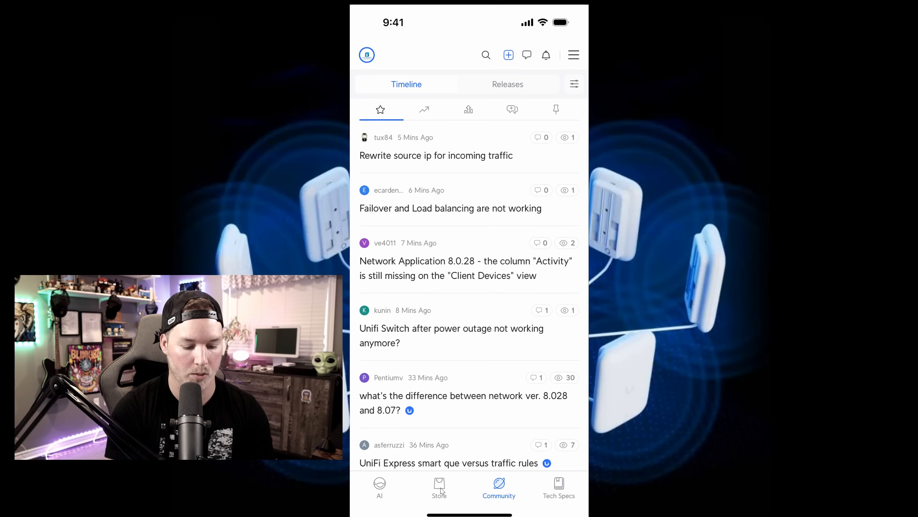
{"action": "left_click", "coordinate": [559, 488]}
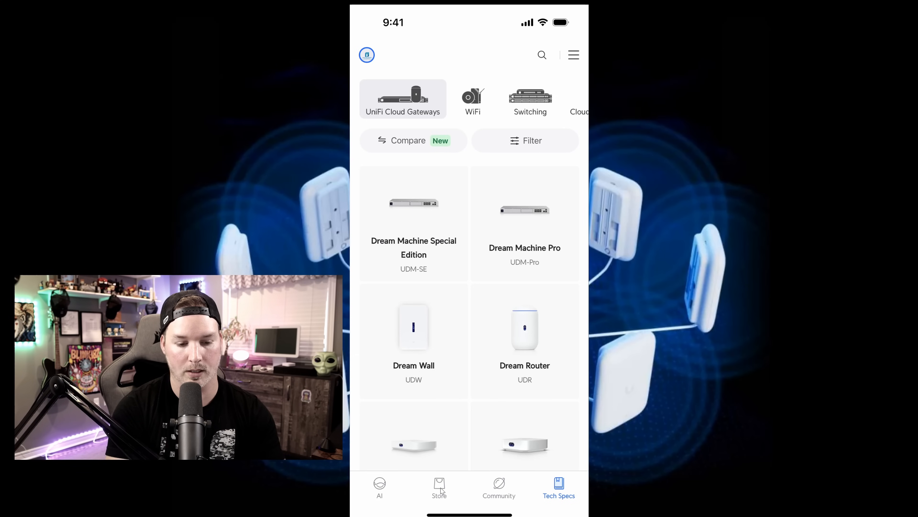
Step: Compare the cloud gateway models' specifications side by side in Tech Specs
{"action": "left_click", "coordinate": [414, 141]}
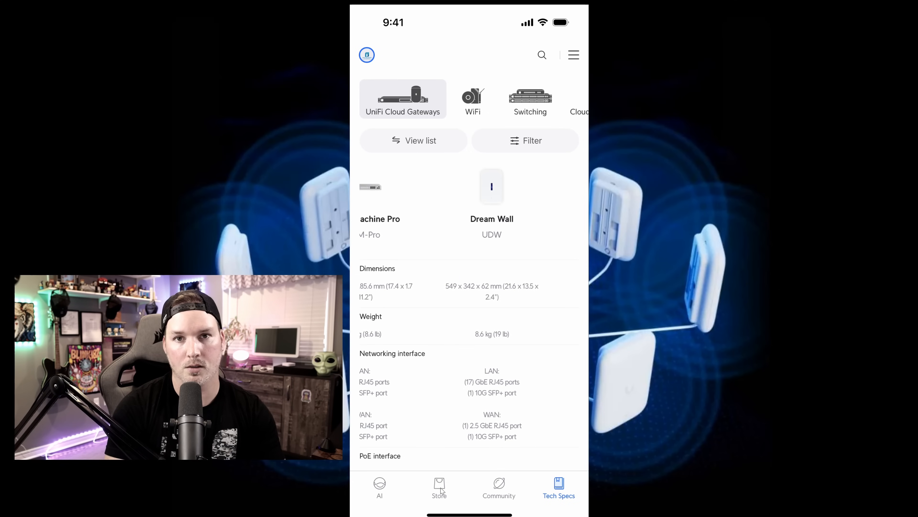
{"action": "left_click", "coordinate": [525, 141]}
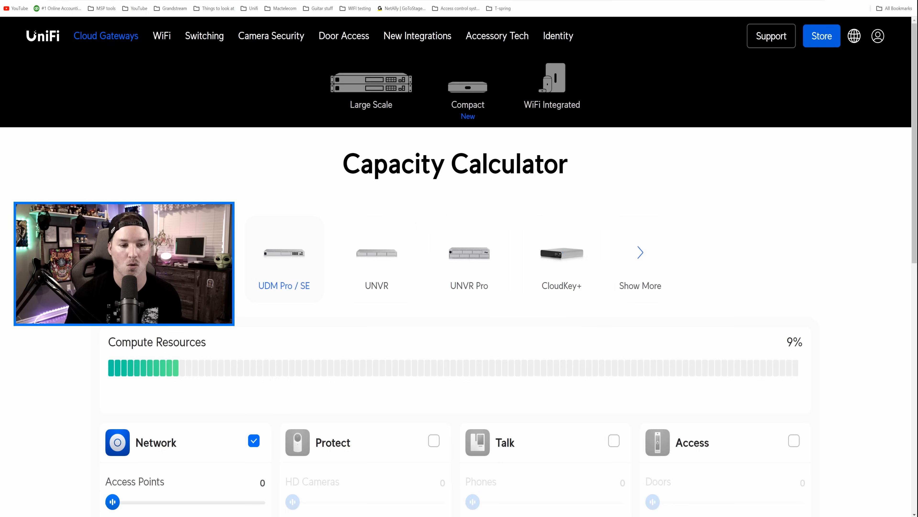
Step: Choose UDM Pro / SE in the ui.com Capacity Calculator, showing 9% compute with Network enabled
{"action": "left_click", "coordinate": [640, 252]}
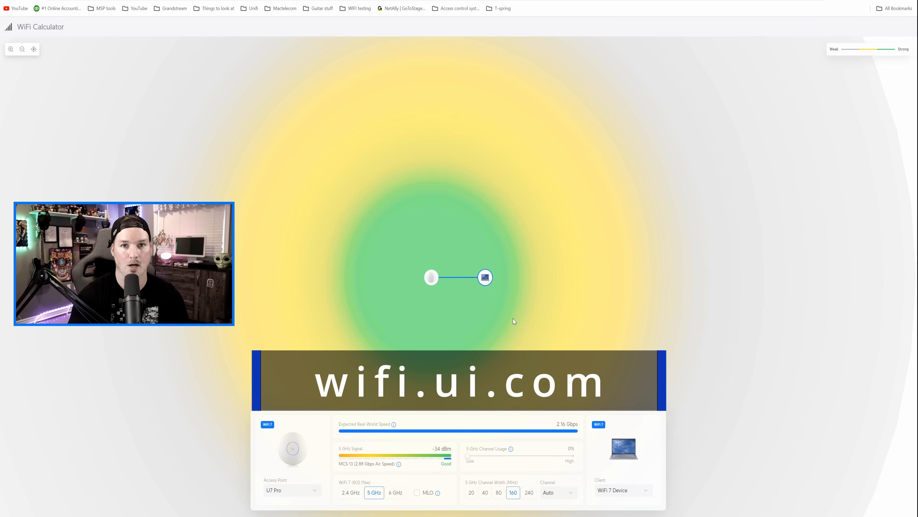
Step: Move the WiFi 7 client farther from the U7 Pro to read -45 dBm and 1.44 Gbps
{"action": "left_click_drag", "start_coordinate": [485, 277], "coordinate": [513, 271]}
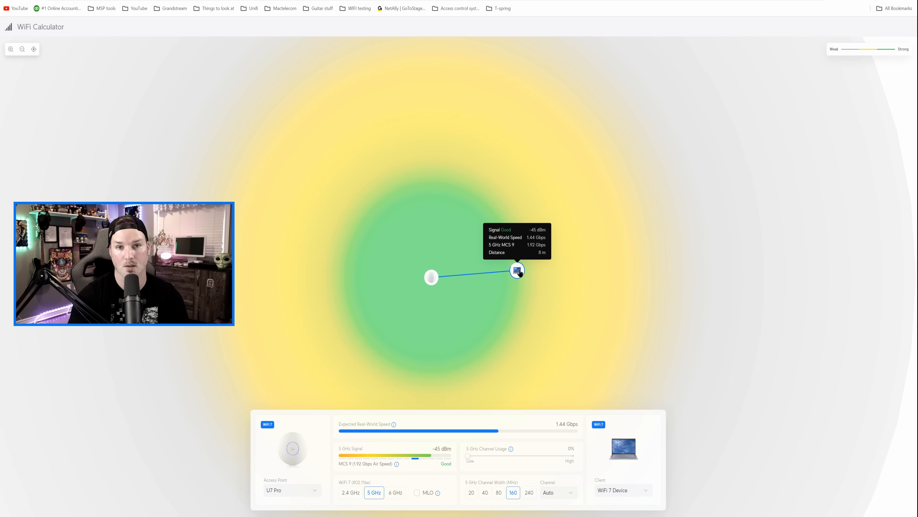
{"action": "left_click_drag", "start_coordinate": [517, 270], "coordinate": [522, 270]}
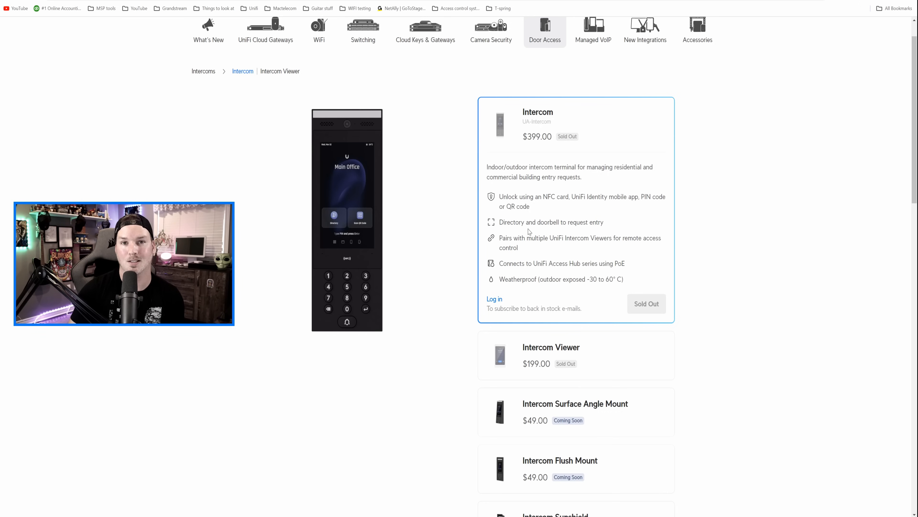
Step: Scroll the Intercom store page to reach the $199 Intercom Viewer card
{"action": "scroll", "scroll_direction": "down", "scroll_amount": 3}
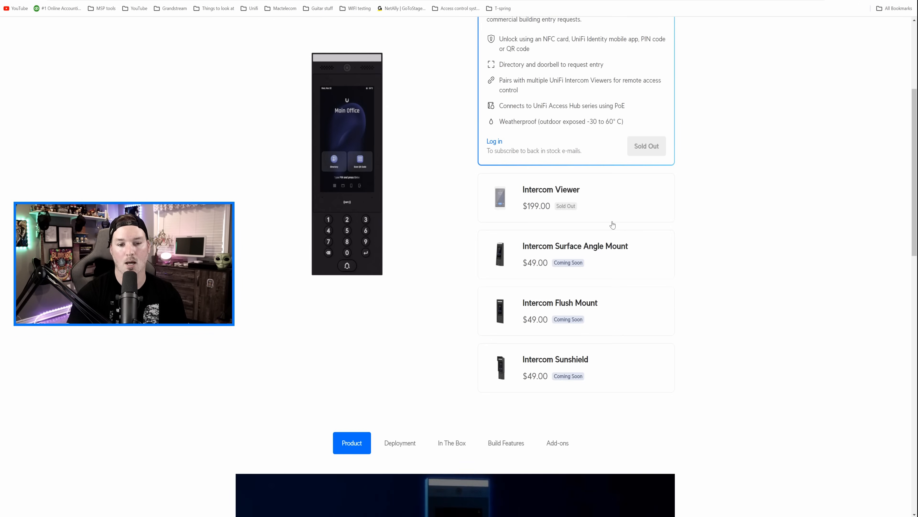
{"action": "mouse_move", "coordinate": [559, 252]}
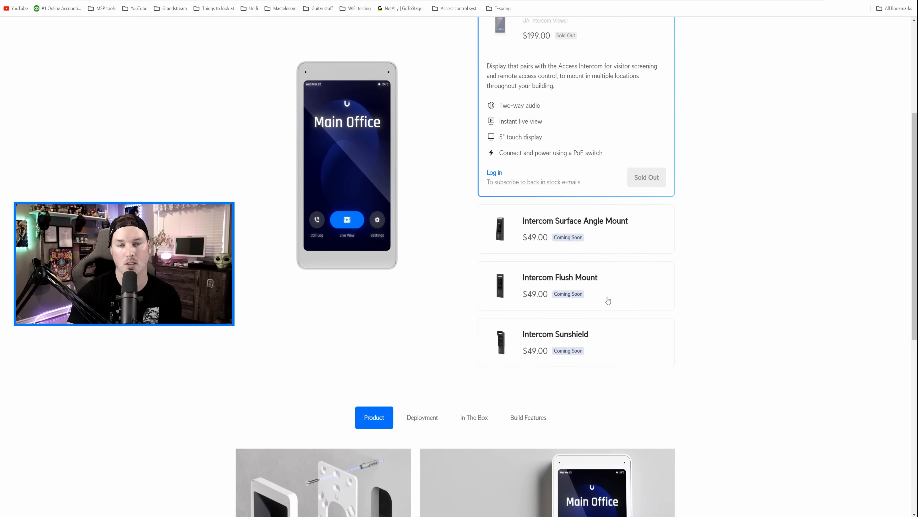
{"action": "scroll", "scroll_direction": "up", "scroll_amount": 3}
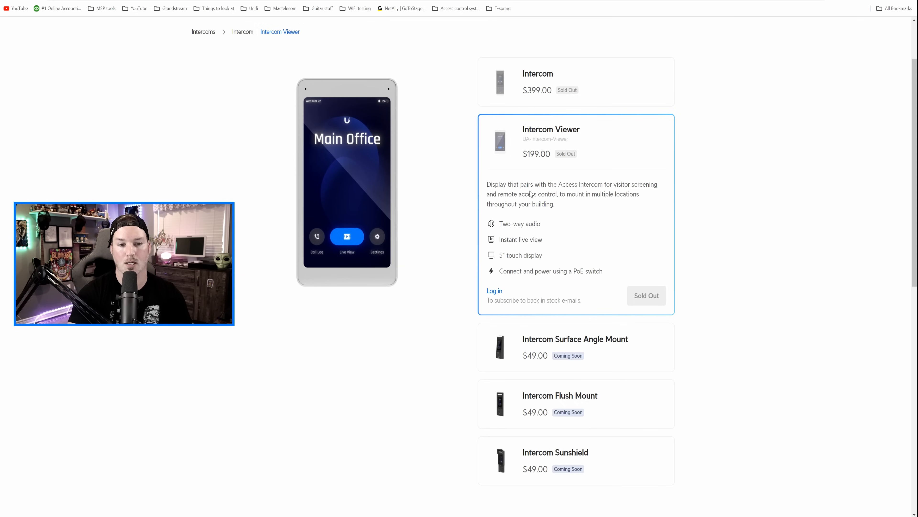
{"action": "mouse_move", "coordinate": [525, 214]}
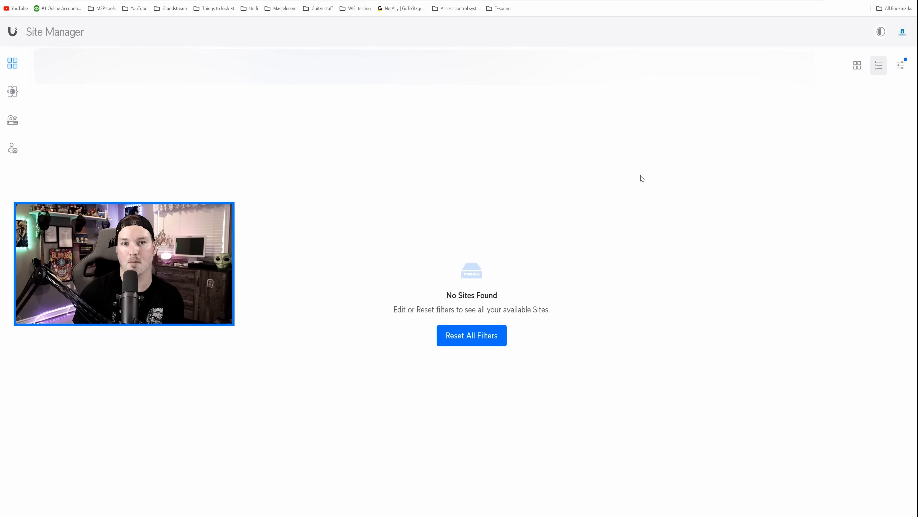
{"action": "mouse_move", "coordinate": [637, 185]}
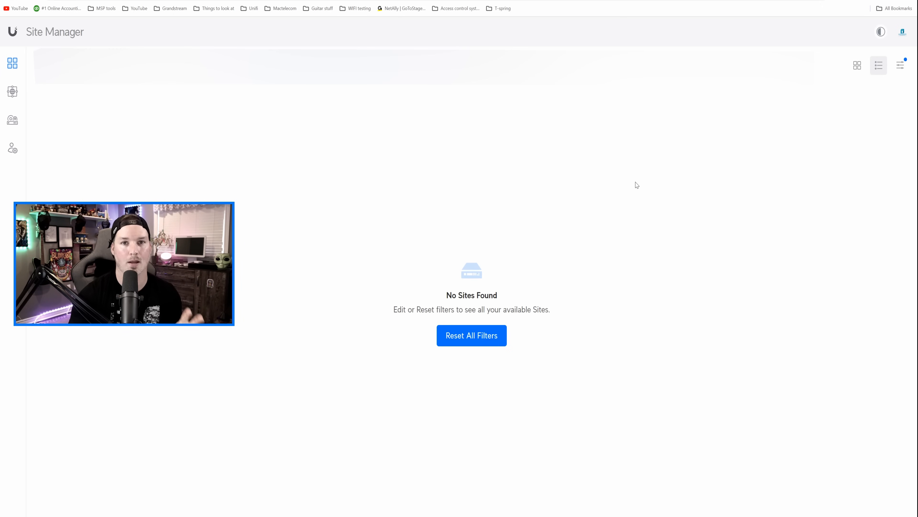
{"action": "mouse_move", "coordinate": [854, 46]}
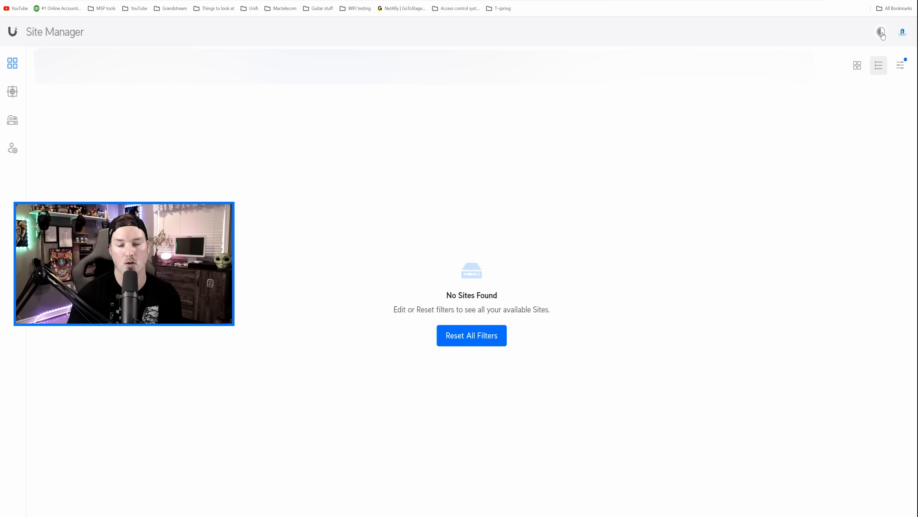
Step: Switch UniFi Site Manager to the Dark theme
{"action": "left_click", "coordinate": [881, 32]}
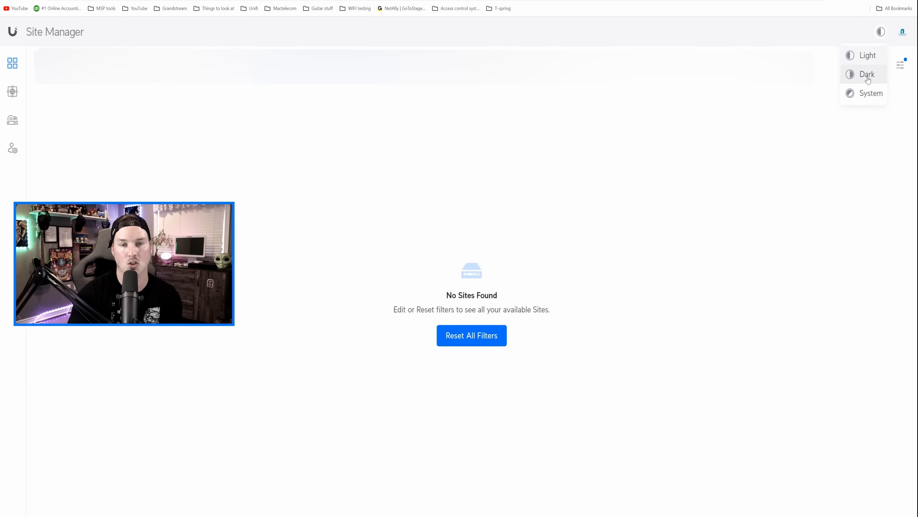
{"action": "left_click", "coordinate": [867, 75]}
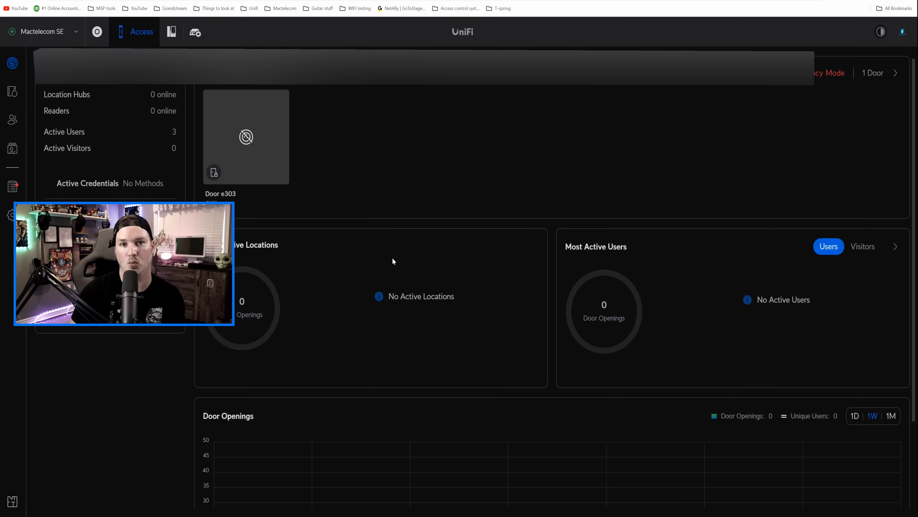
Step: Show the UniFi Access System settings for video recording, updates, backups and greetings
{"action": "left_click", "coordinate": [11, 215]}
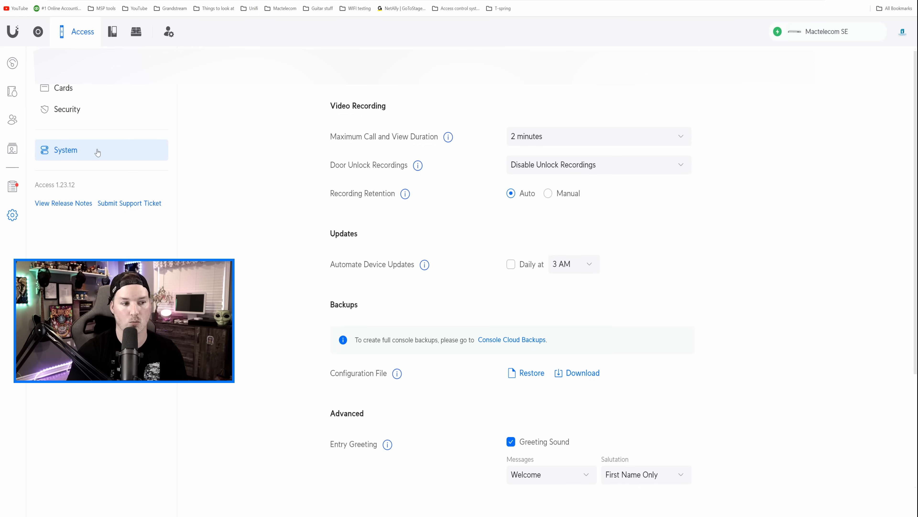
{"action": "scroll", "scroll_direction": "down", "scroll_amount": 3}
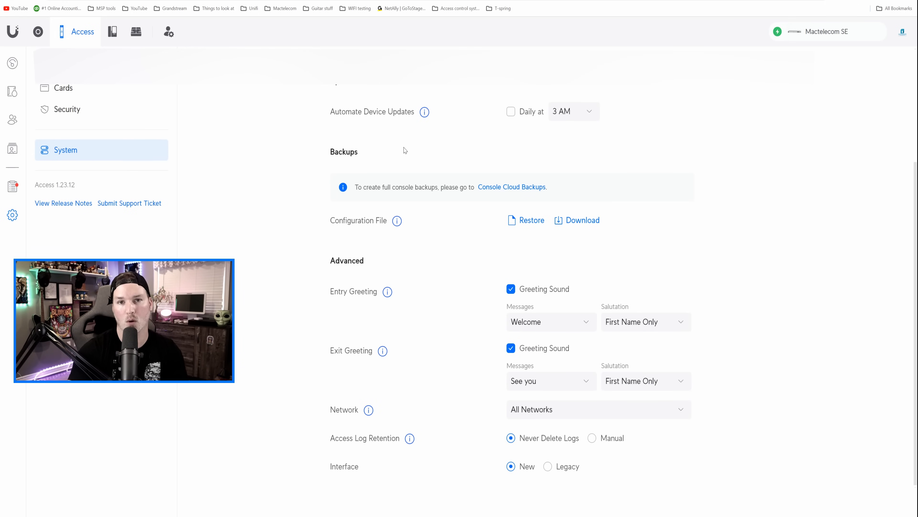